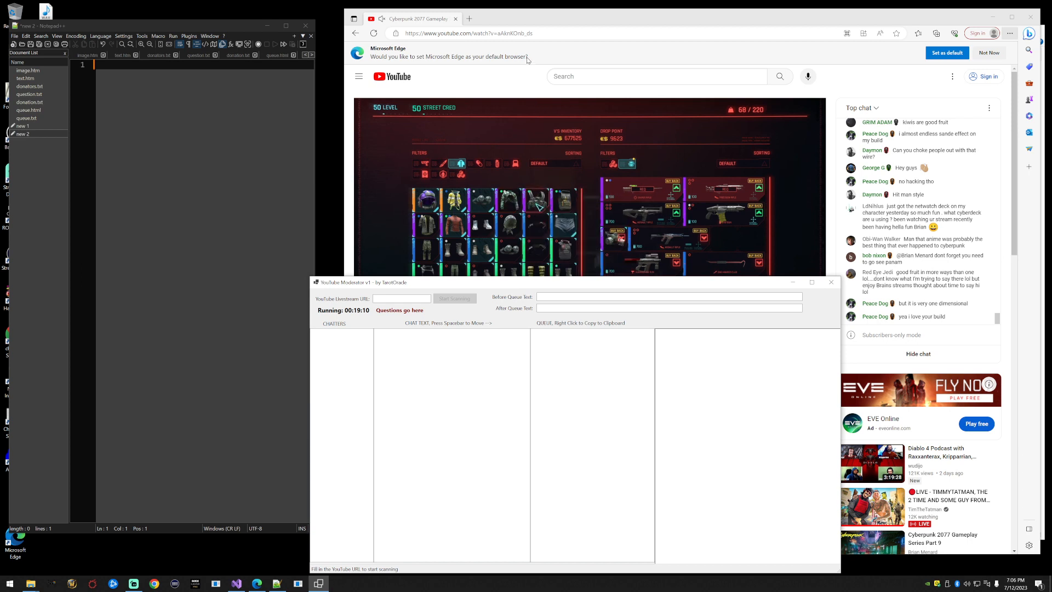
Copy the livestream URL from Edge into the moderator tool and start scanning the chat.
{"action": "right_click", "coordinate": [468, 33]}
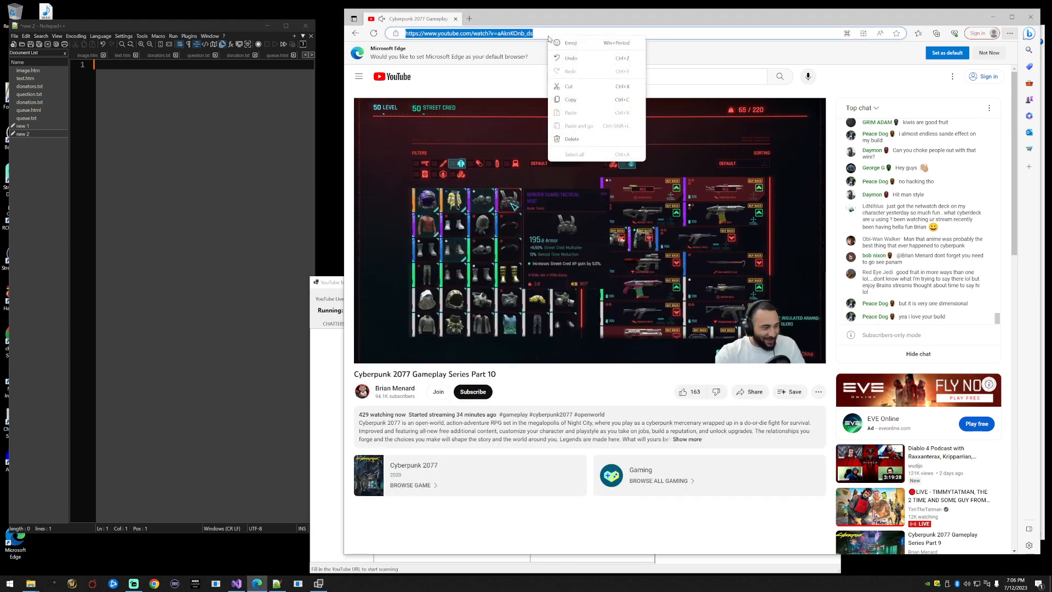
{"action": "left_click", "coordinate": [392, 253]}
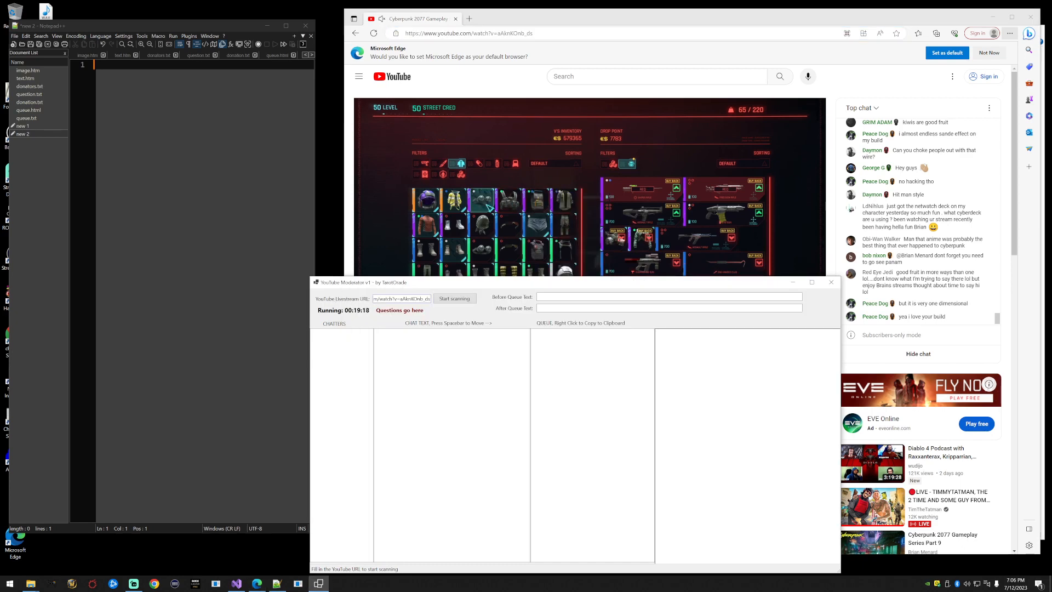
{"action": "left_click", "coordinate": [454, 298]}
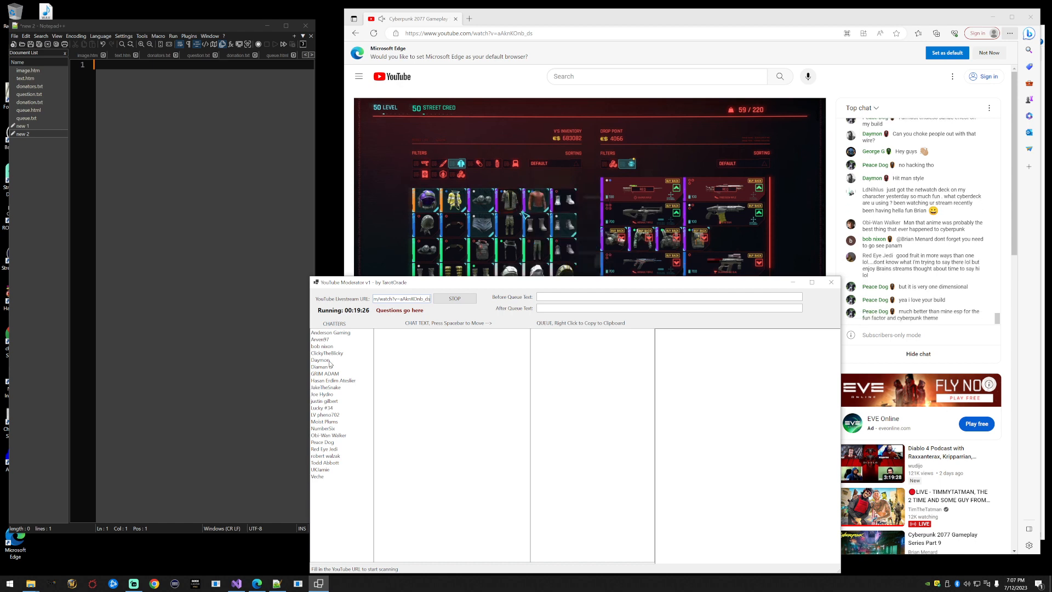
{"action": "left_click", "coordinate": [325, 401]}
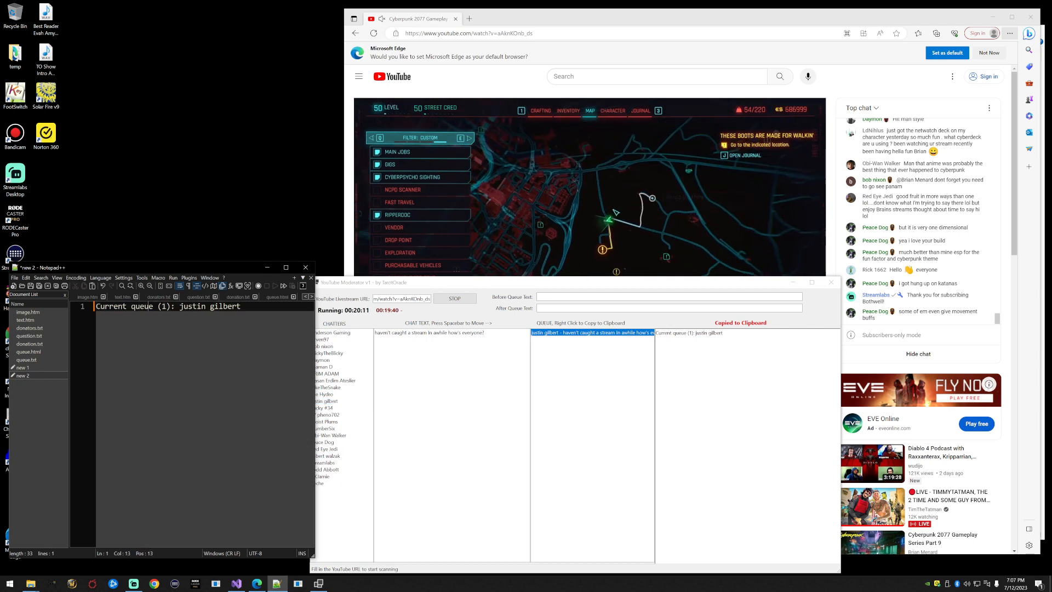
{"action": "double_click", "coordinate": [193, 306]}
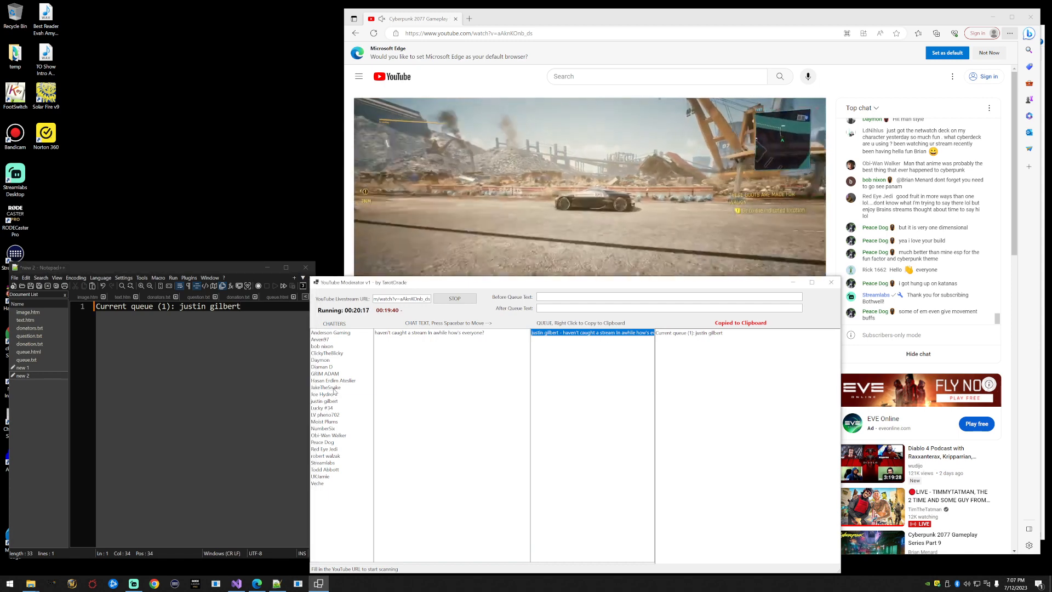
{"action": "left_click", "coordinate": [325, 386]}
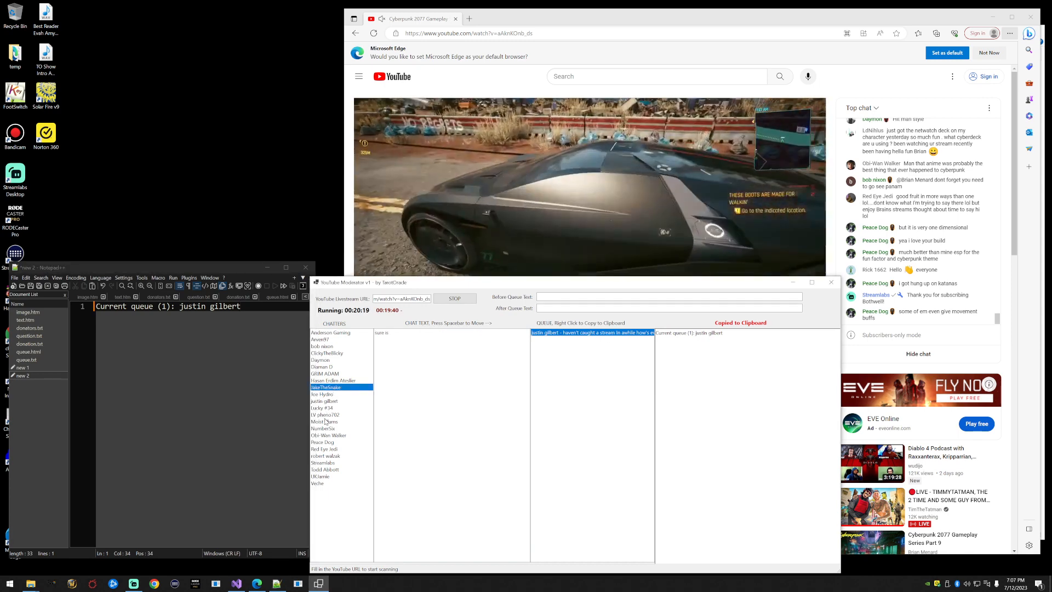
{"action": "left_click", "coordinate": [324, 421]}
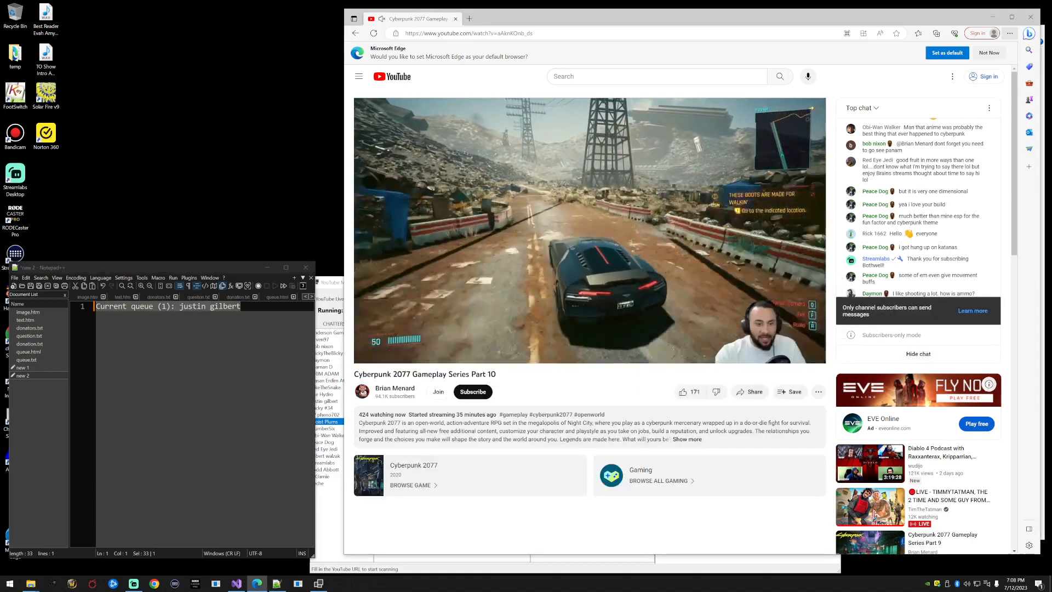
Queue five more chatters (including Moist Plums) so the pasted line reads 'Current queue (6)'.
{"action": "type", "text": ", Moist Plums"}
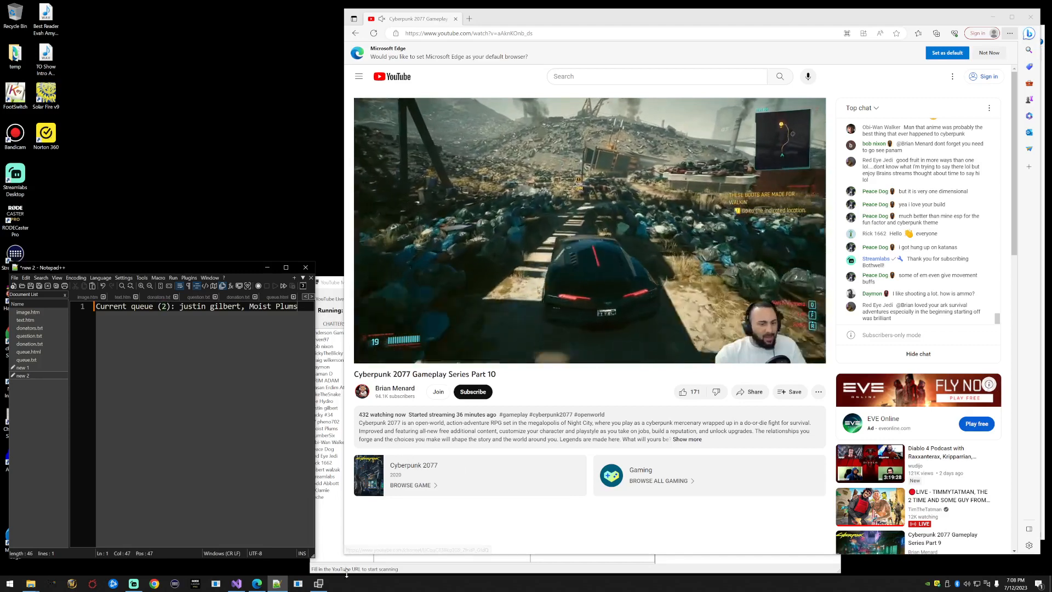
{"action": "left_click", "coordinate": [334, 490]}
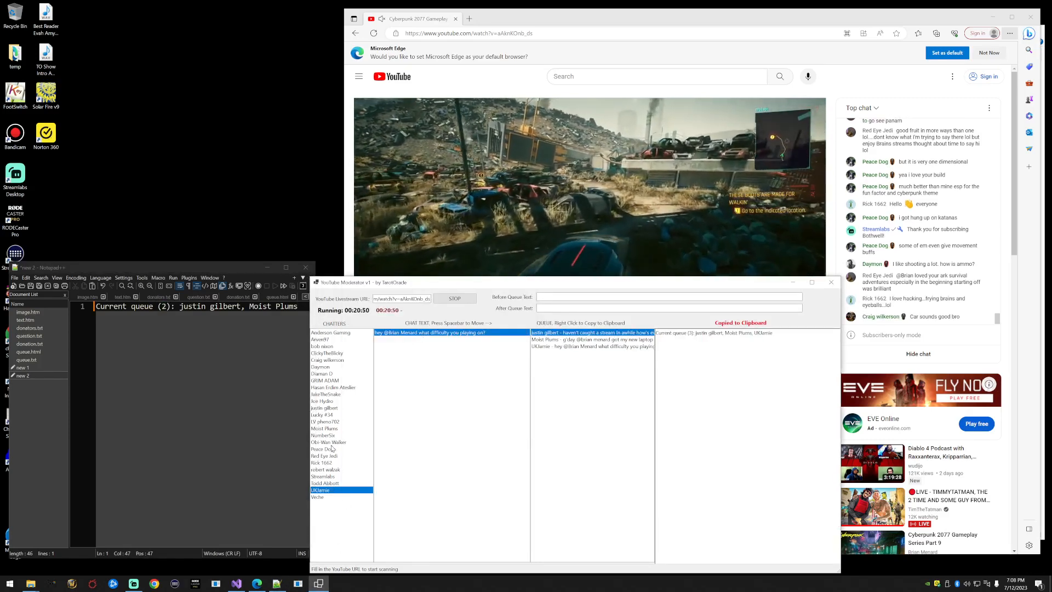
{"action": "left_click", "coordinate": [328, 441]}
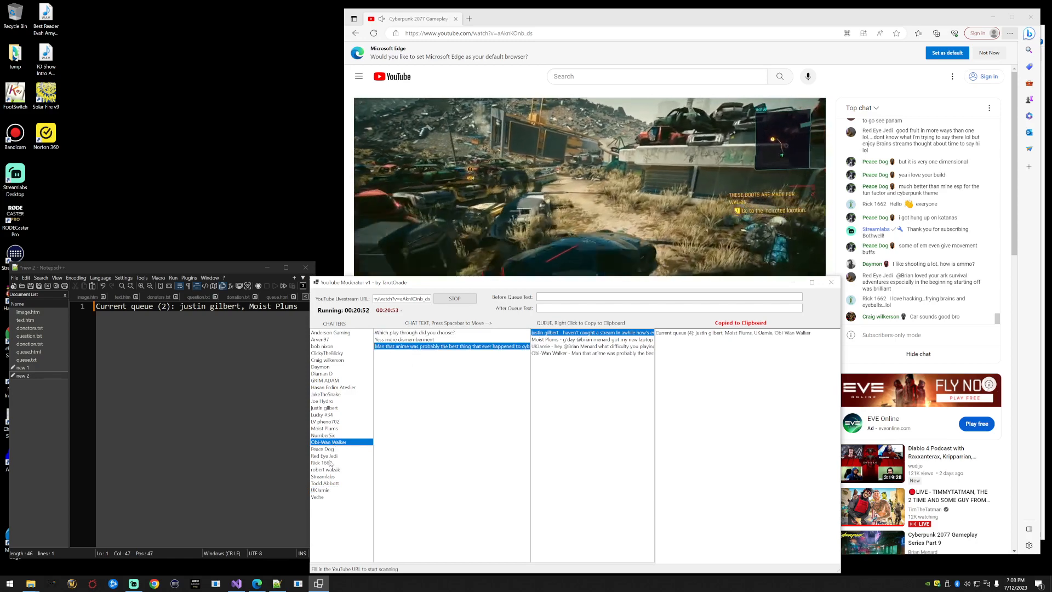
{"action": "left_click", "coordinate": [325, 455]}
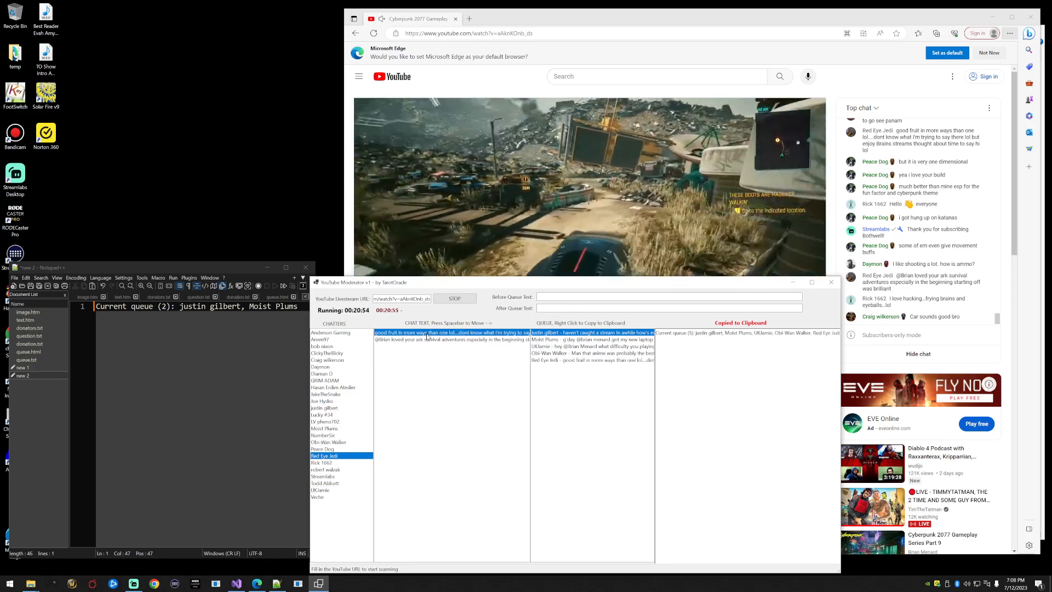
{"action": "left_click", "coordinate": [325, 469]}
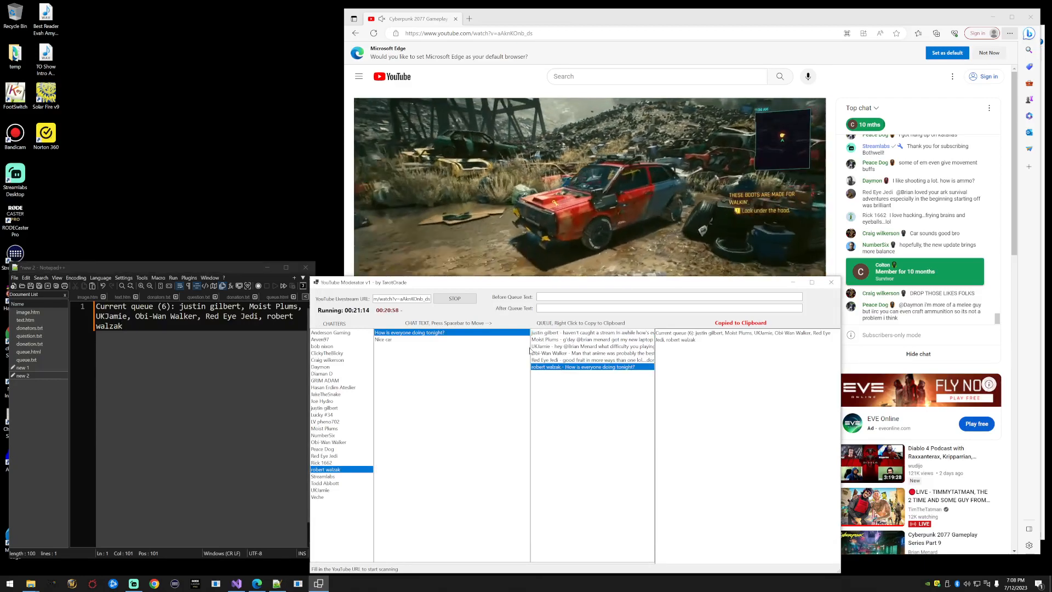
Remove the answered top question from the queue and copy a queued message's full text into Notepad++.
{"action": "left_click", "coordinate": [590, 334]}
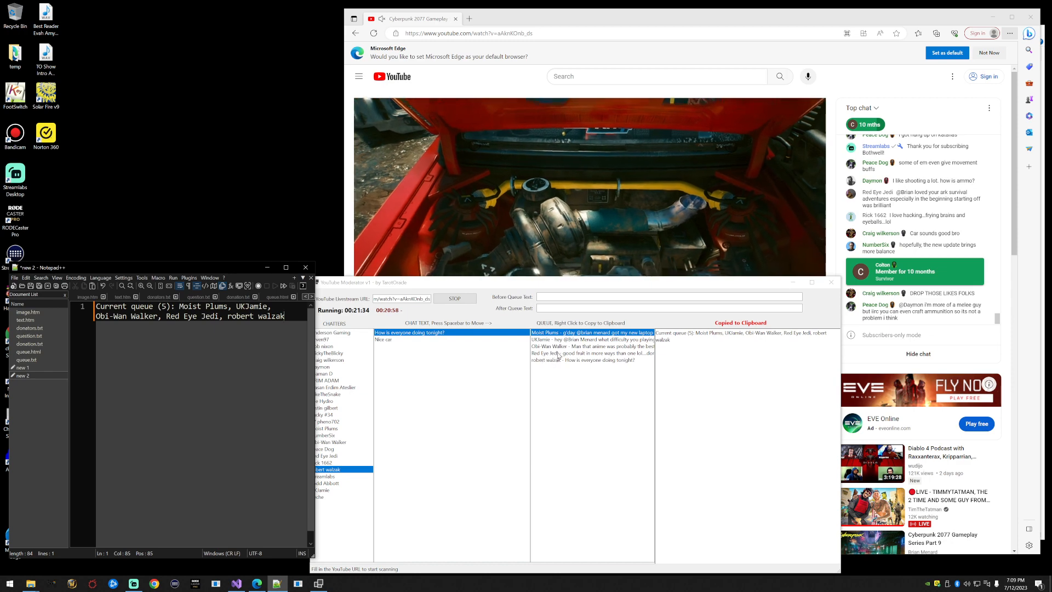
{"action": "left_click", "coordinate": [592, 352]}
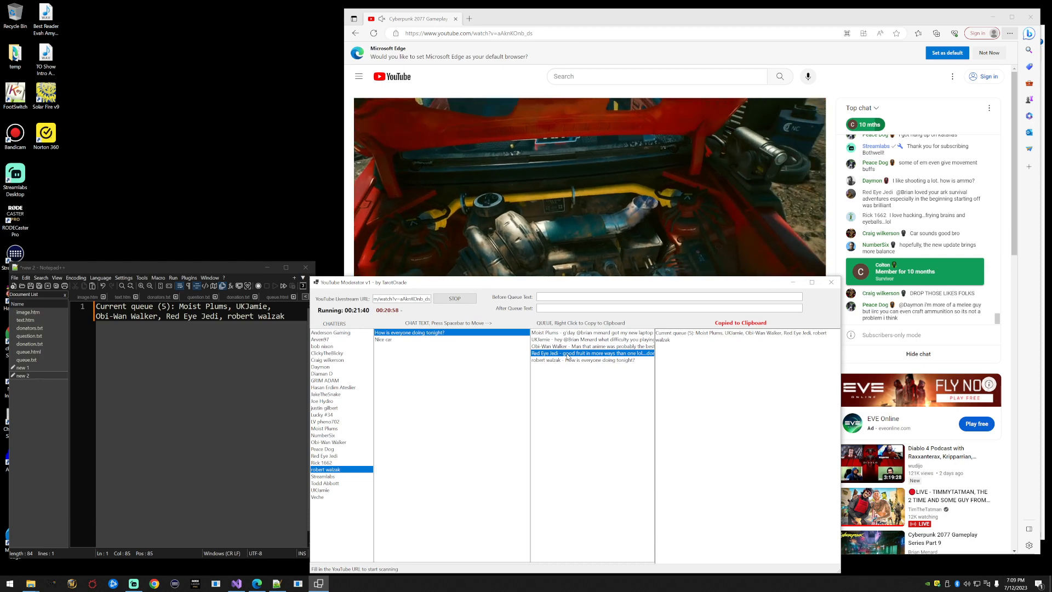
{"action": "left_click", "coordinate": [590, 332]}
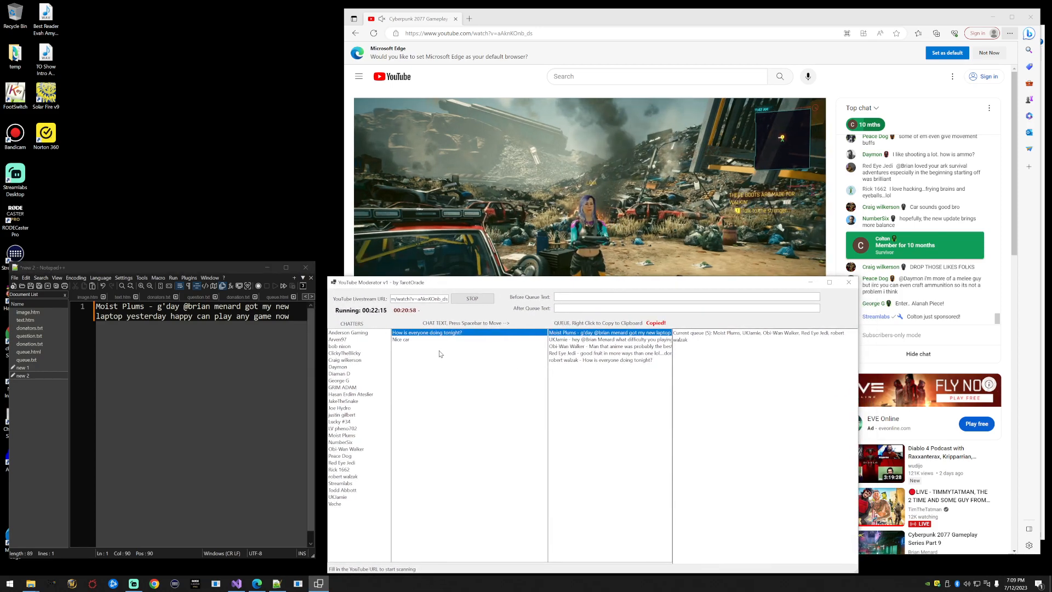
{"action": "right_click", "coordinate": [609, 338]}
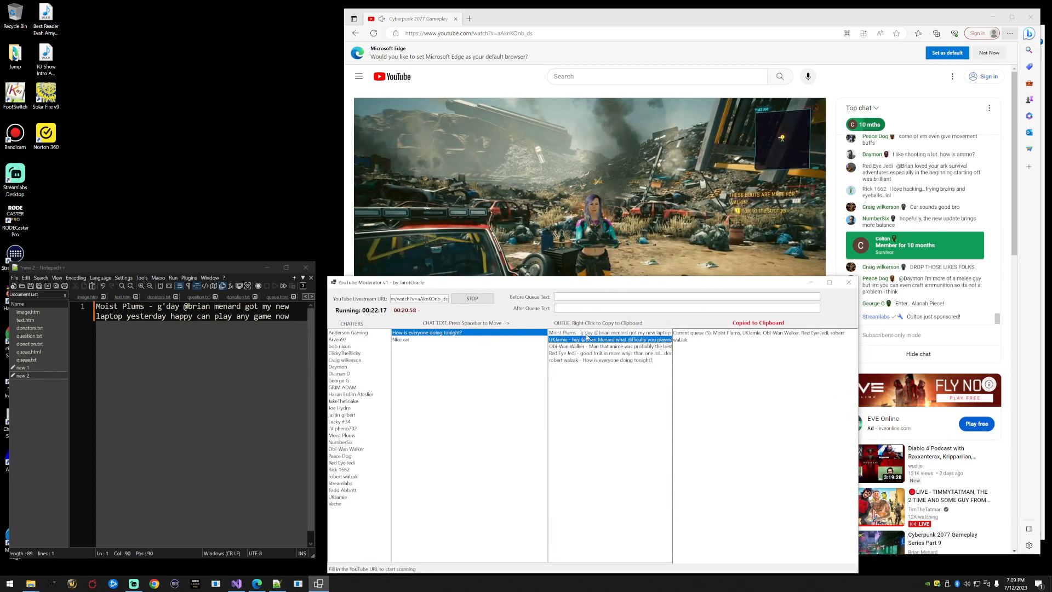
{"action": "left_click", "coordinate": [607, 332]}
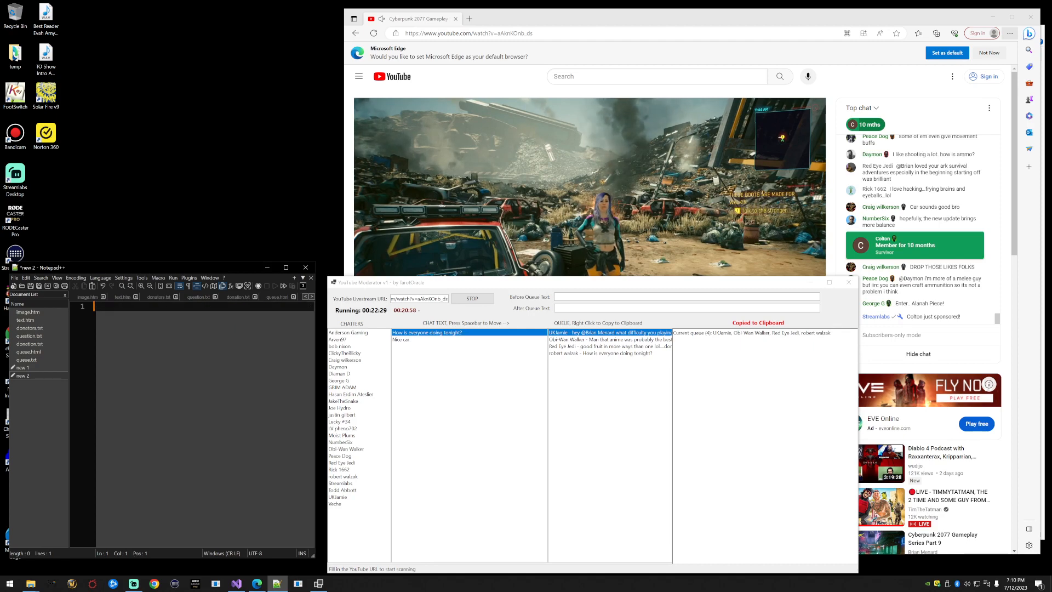
{"action": "mouse_move", "coordinate": [459, 337]}
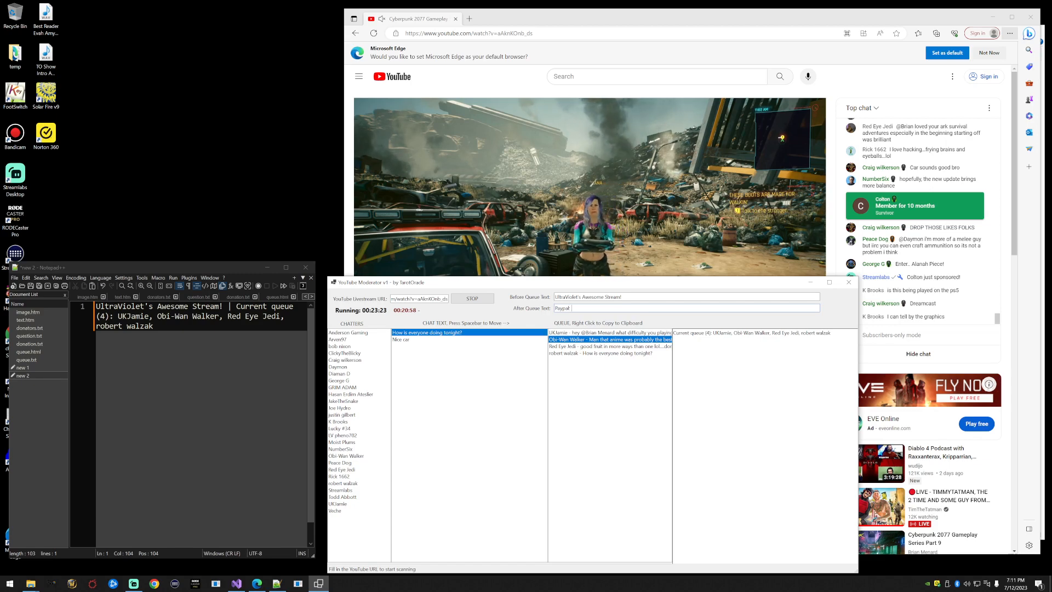
Add the stream title prefix and '| Paypal: paypal.me/uvt' suffix to the copied queue line in Notepad++.
{"action": "type", "text": "paypal"}
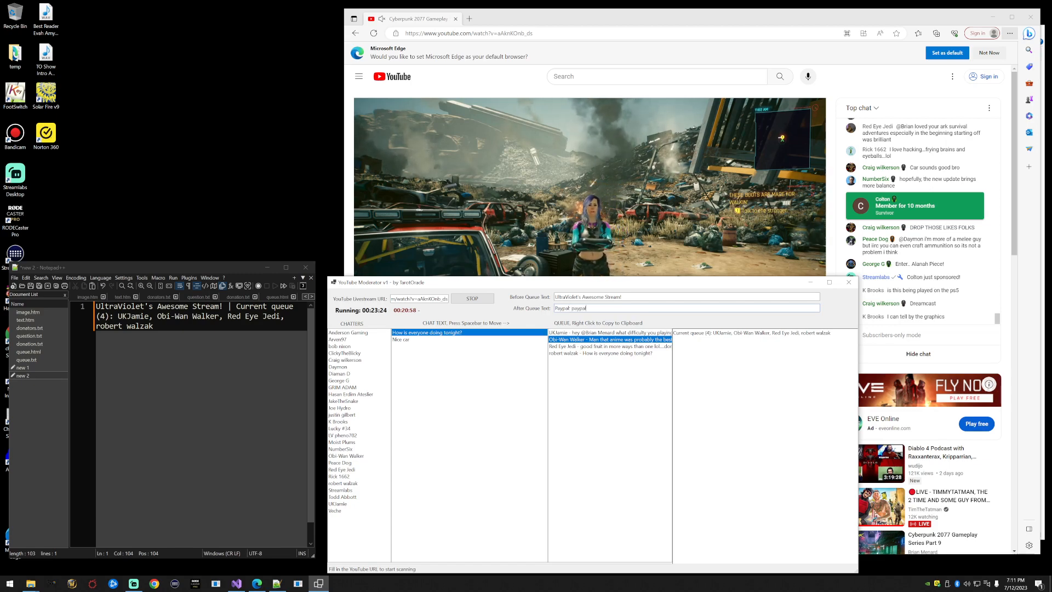
{"action": "type", "text": ".me/uvt"}
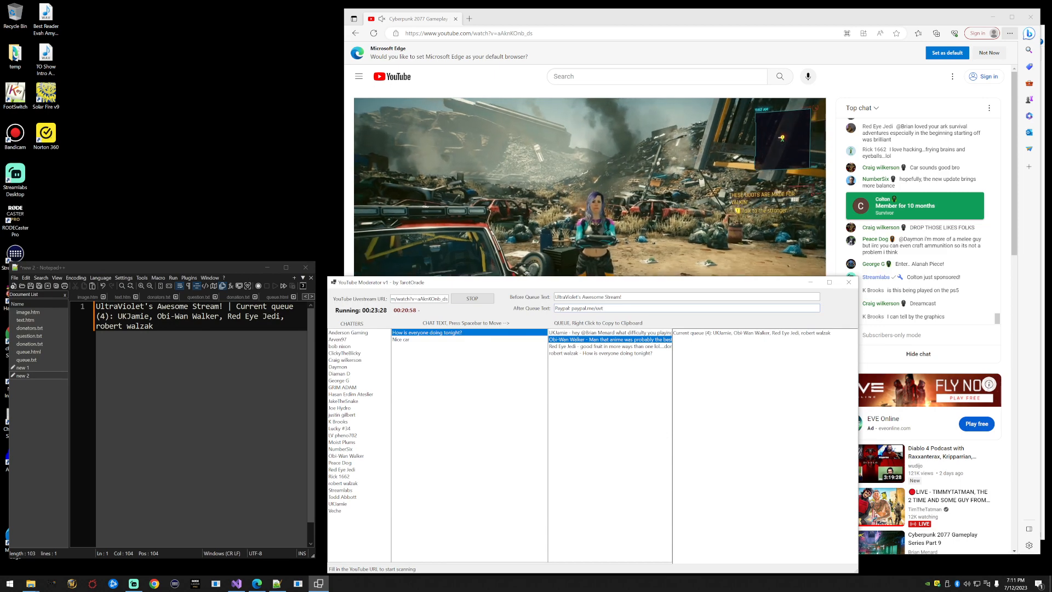
{"action": "right_click", "coordinate": [607, 347]}
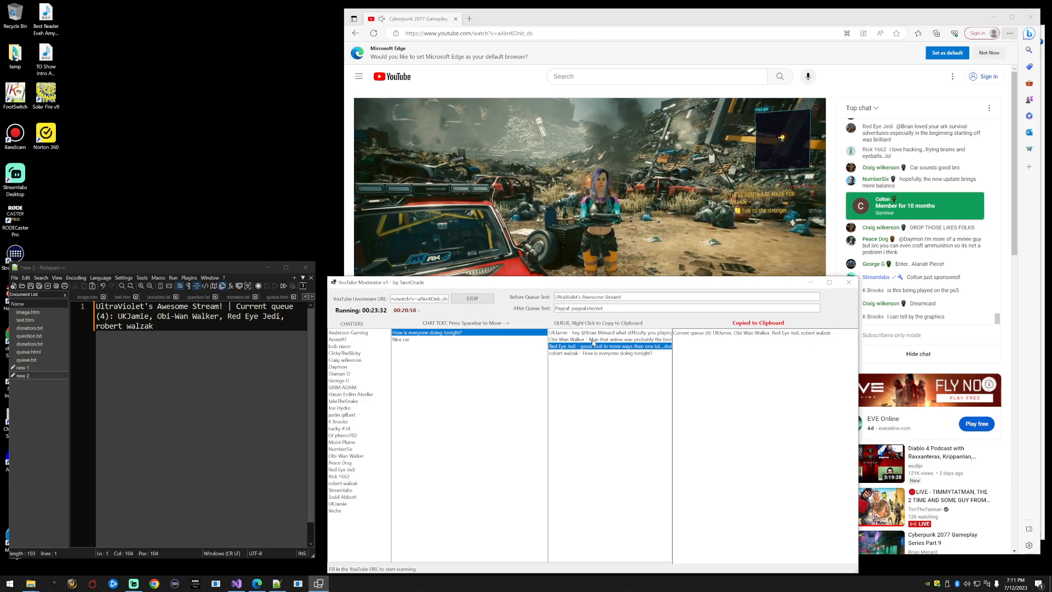
{"action": "left_click", "coordinate": [608, 332]}
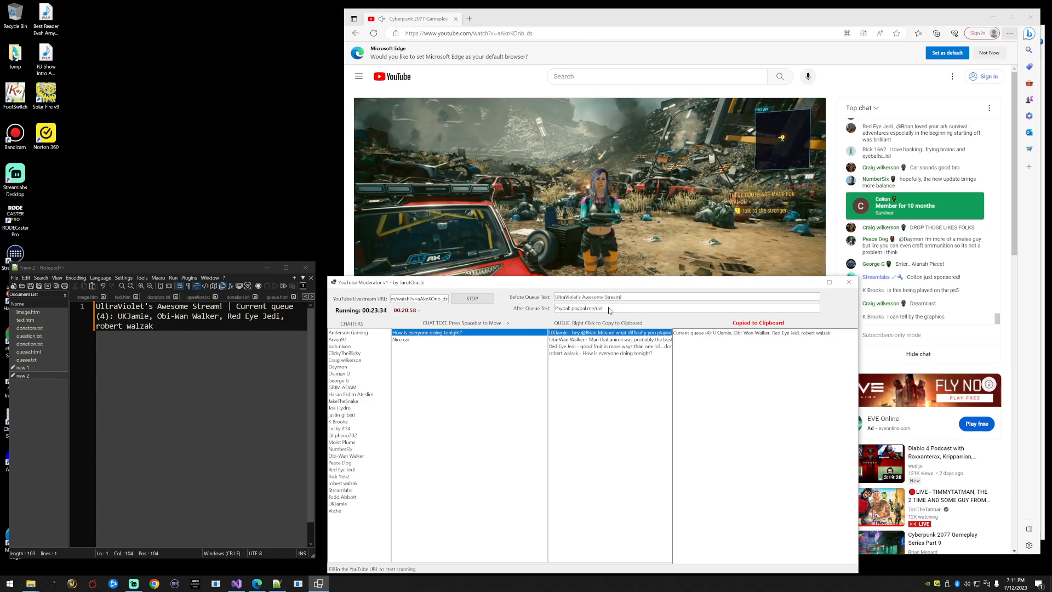
{"action": "key", "text": "ctrl+a"}
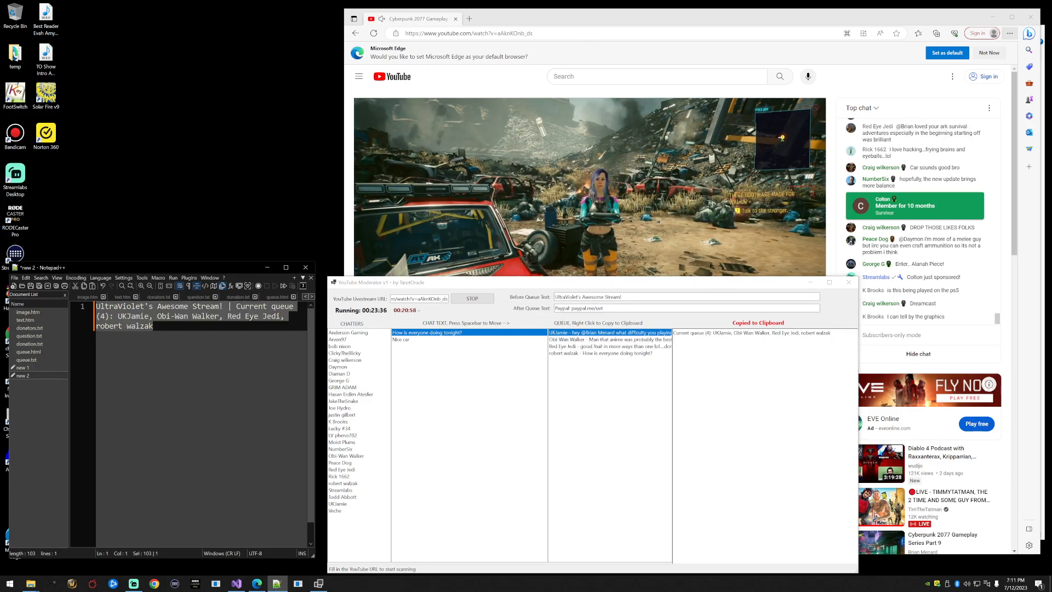
{"action": "type", "text": "| Paypal: paypal.me/uvt"}
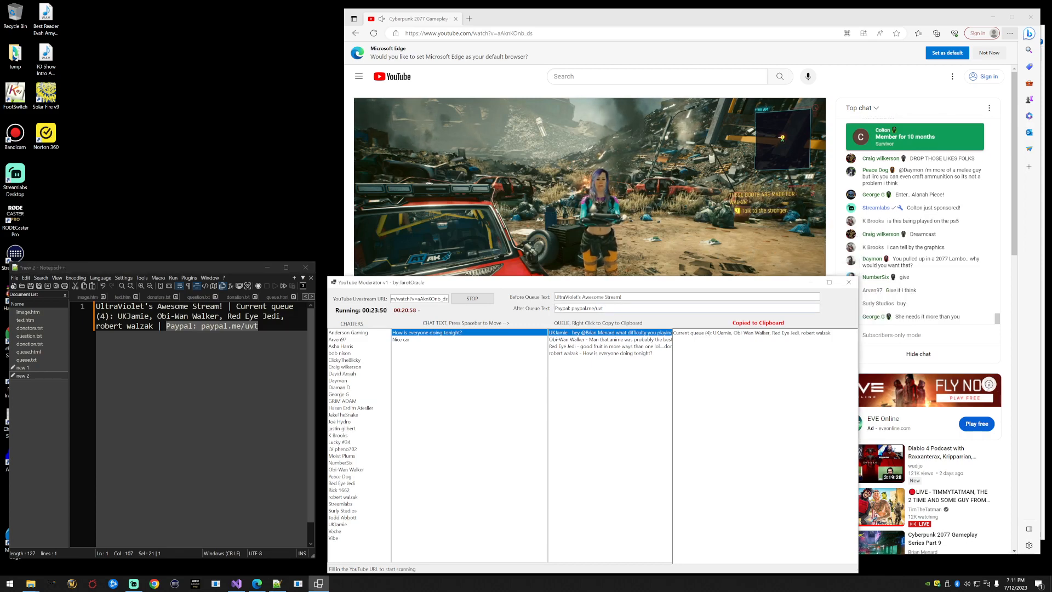
Clear the Before/After Queue Text fields, re-copy the plain queue line and empty the scratch file.
{"action": "triple_click", "coordinate": [683, 297]}
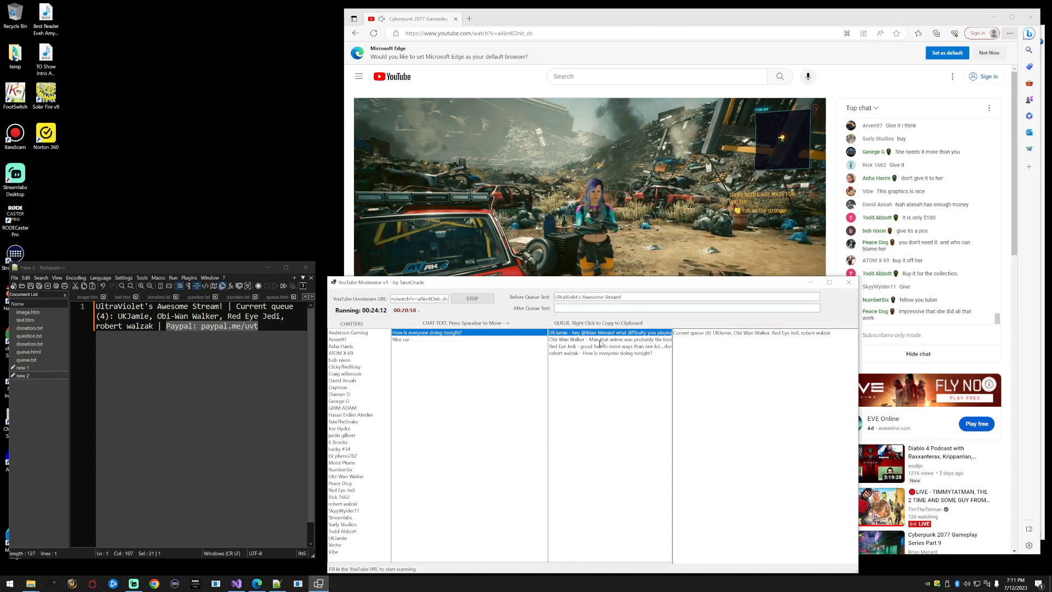
{"action": "right_click", "coordinate": [608, 340]}
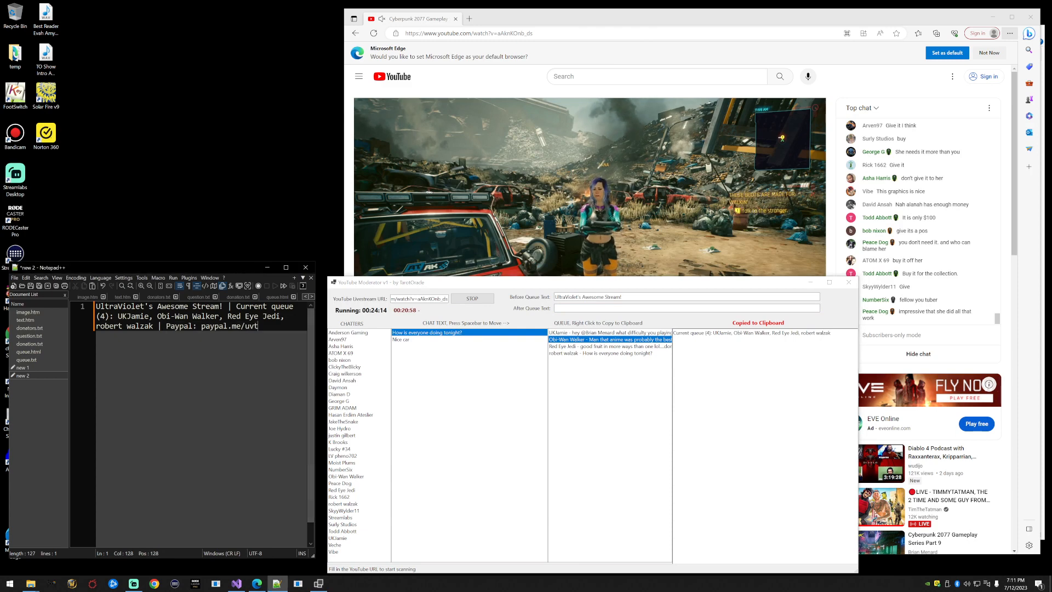
{"action": "key", "text": "Backspace"}
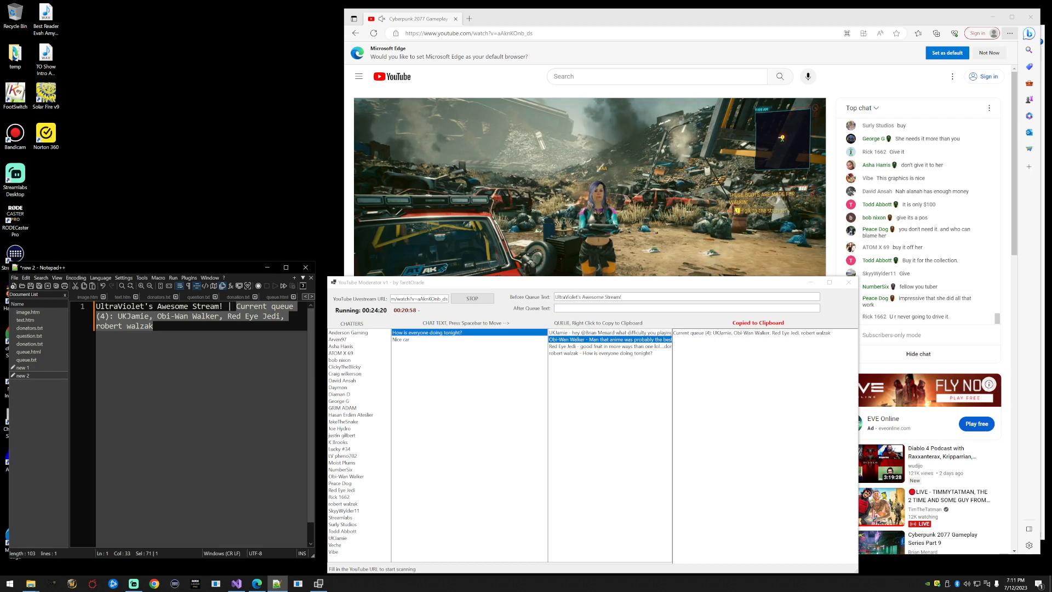
{"action": "key", "text": "ctrl+a"}
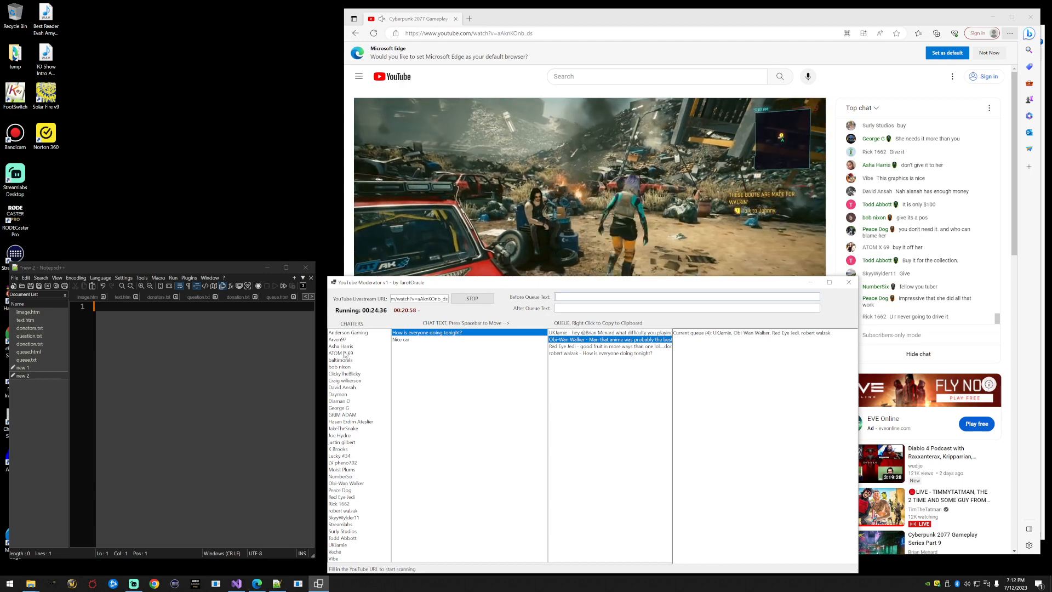
Queue three more chatters so Notepad++ shows the 'Current queue (7)' line naming all seven.
{"action": "left_click", "coordinate": [341, 347]}
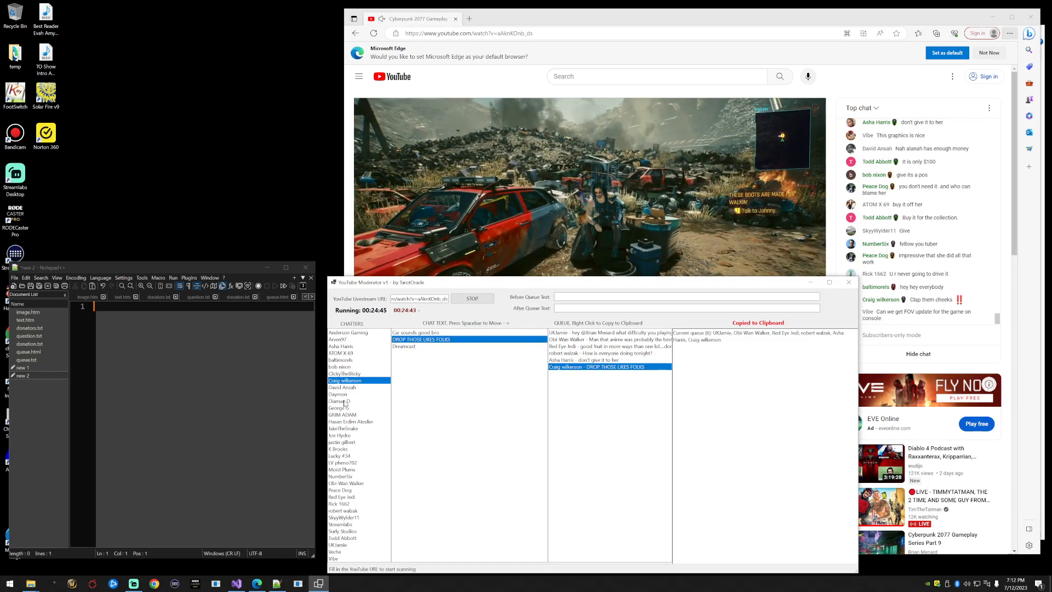
{"action": "left_click", "coordinate": [342, 414]}
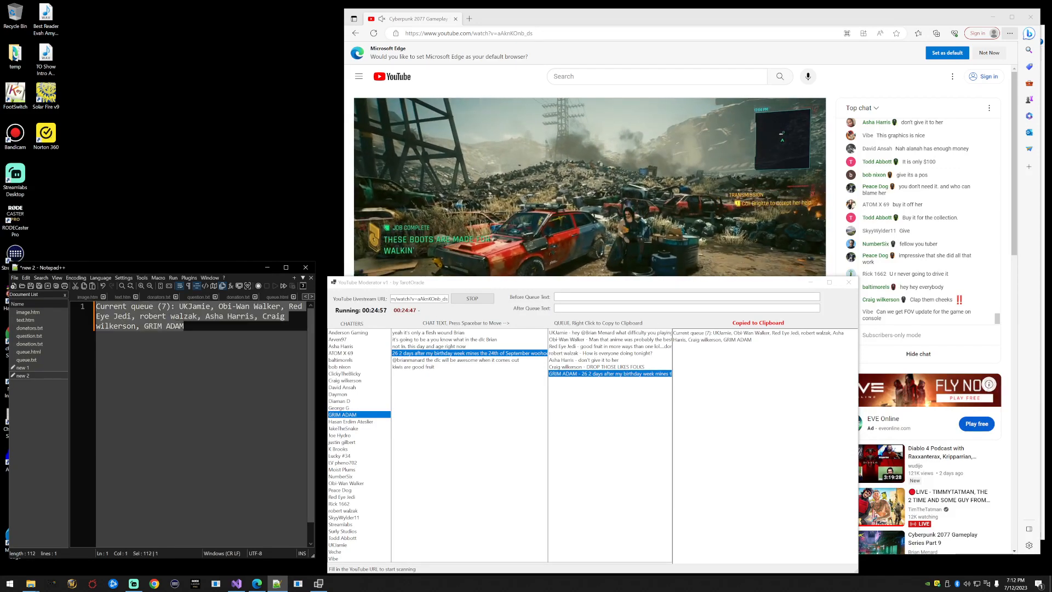
{"action": "left_click", "coordinate": [596, 359]}
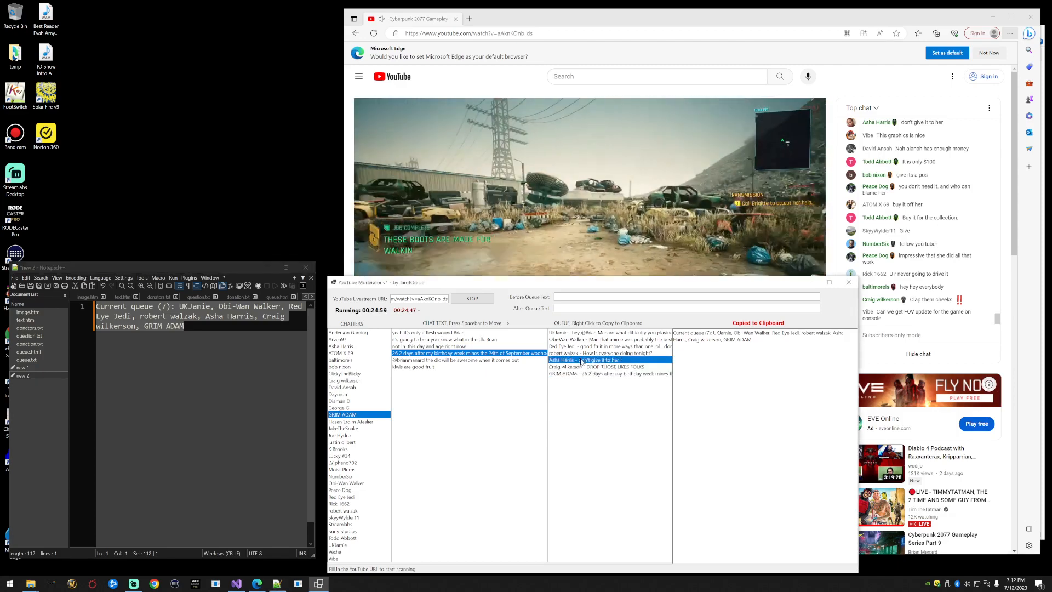
{"action": "left_click", "coordinate": [607, 366]}
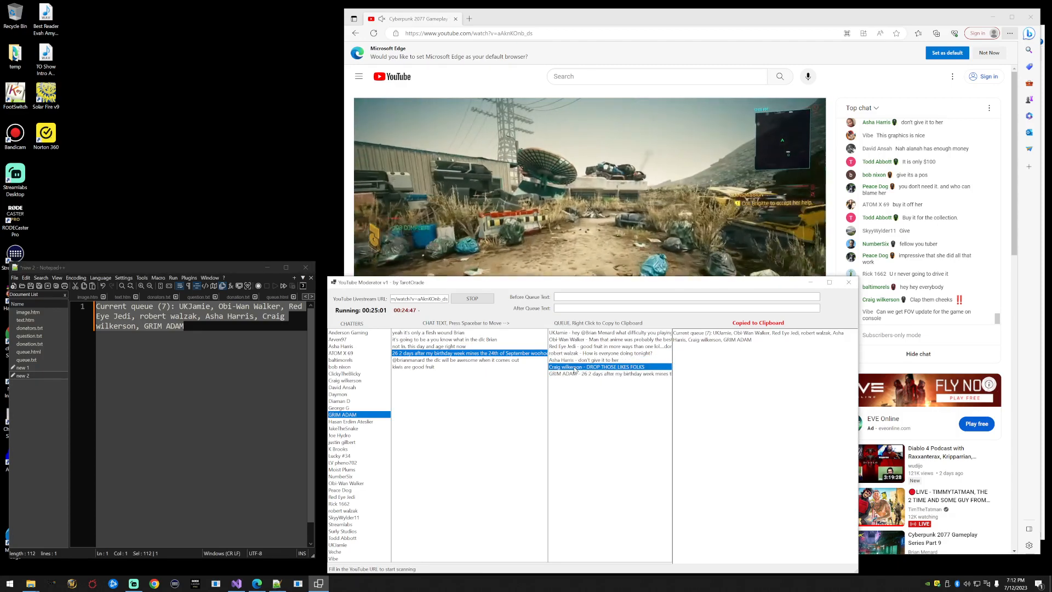